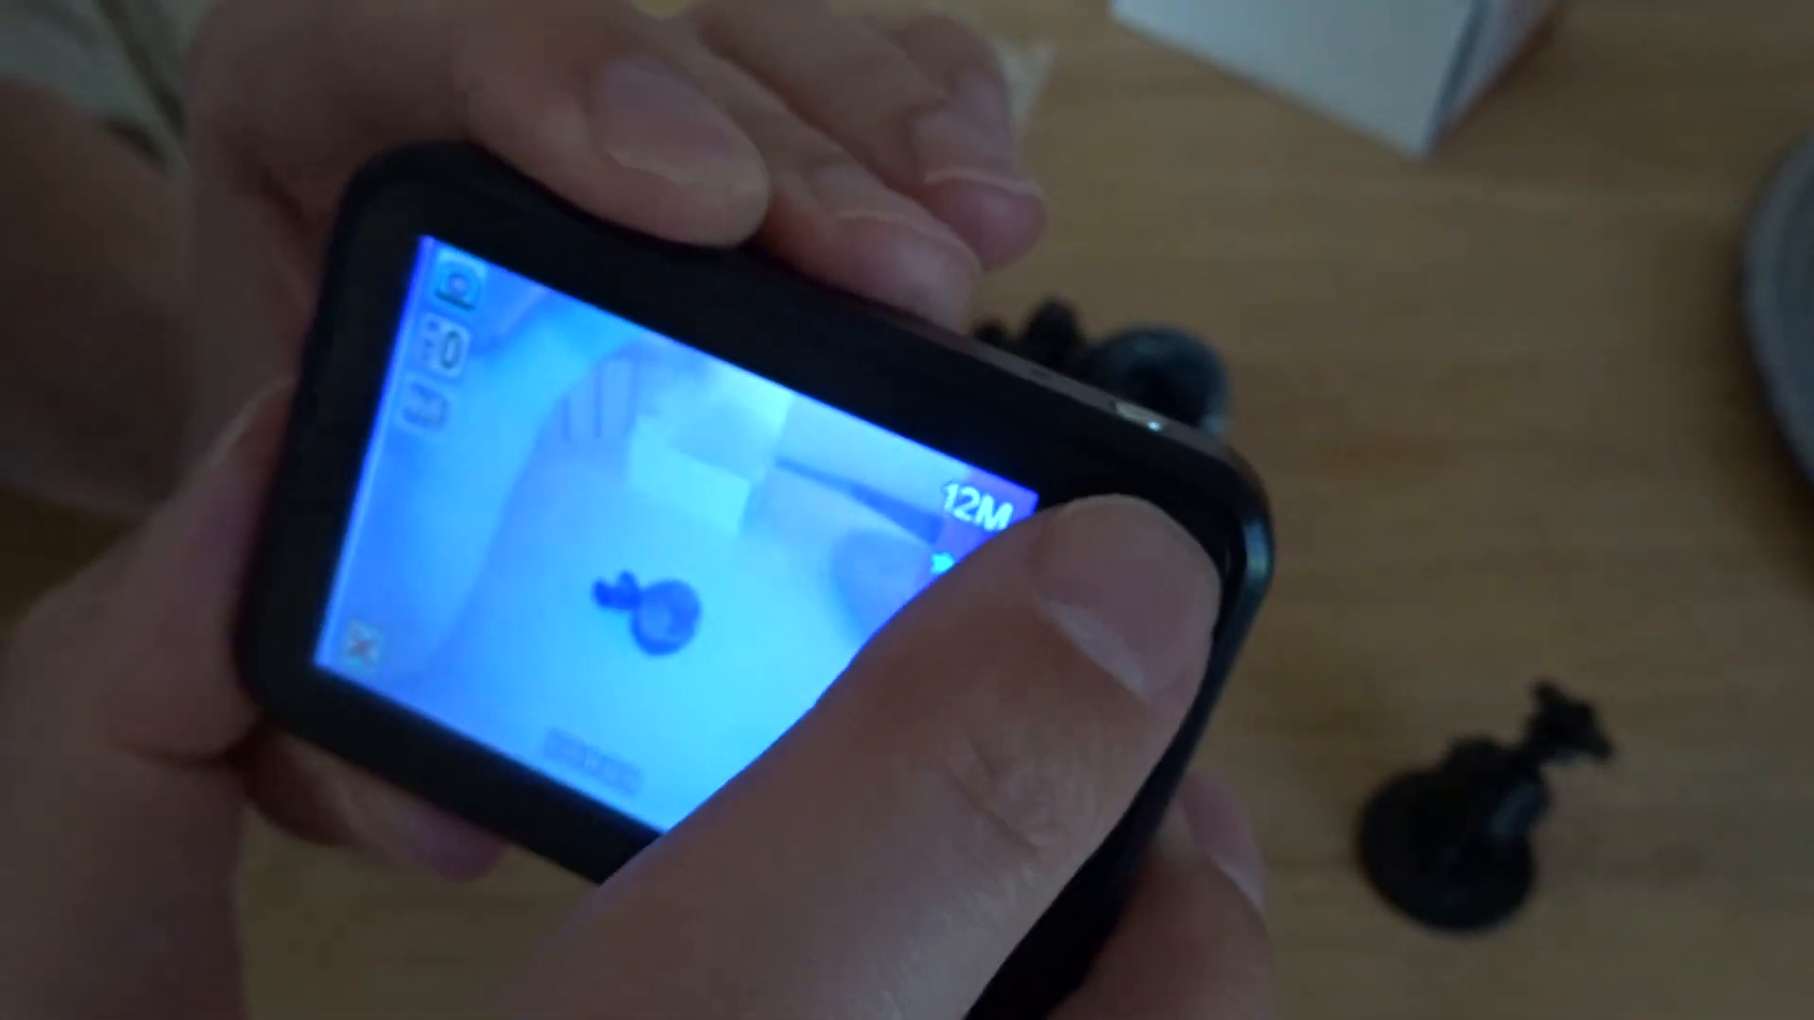
left_click(1075, 480)
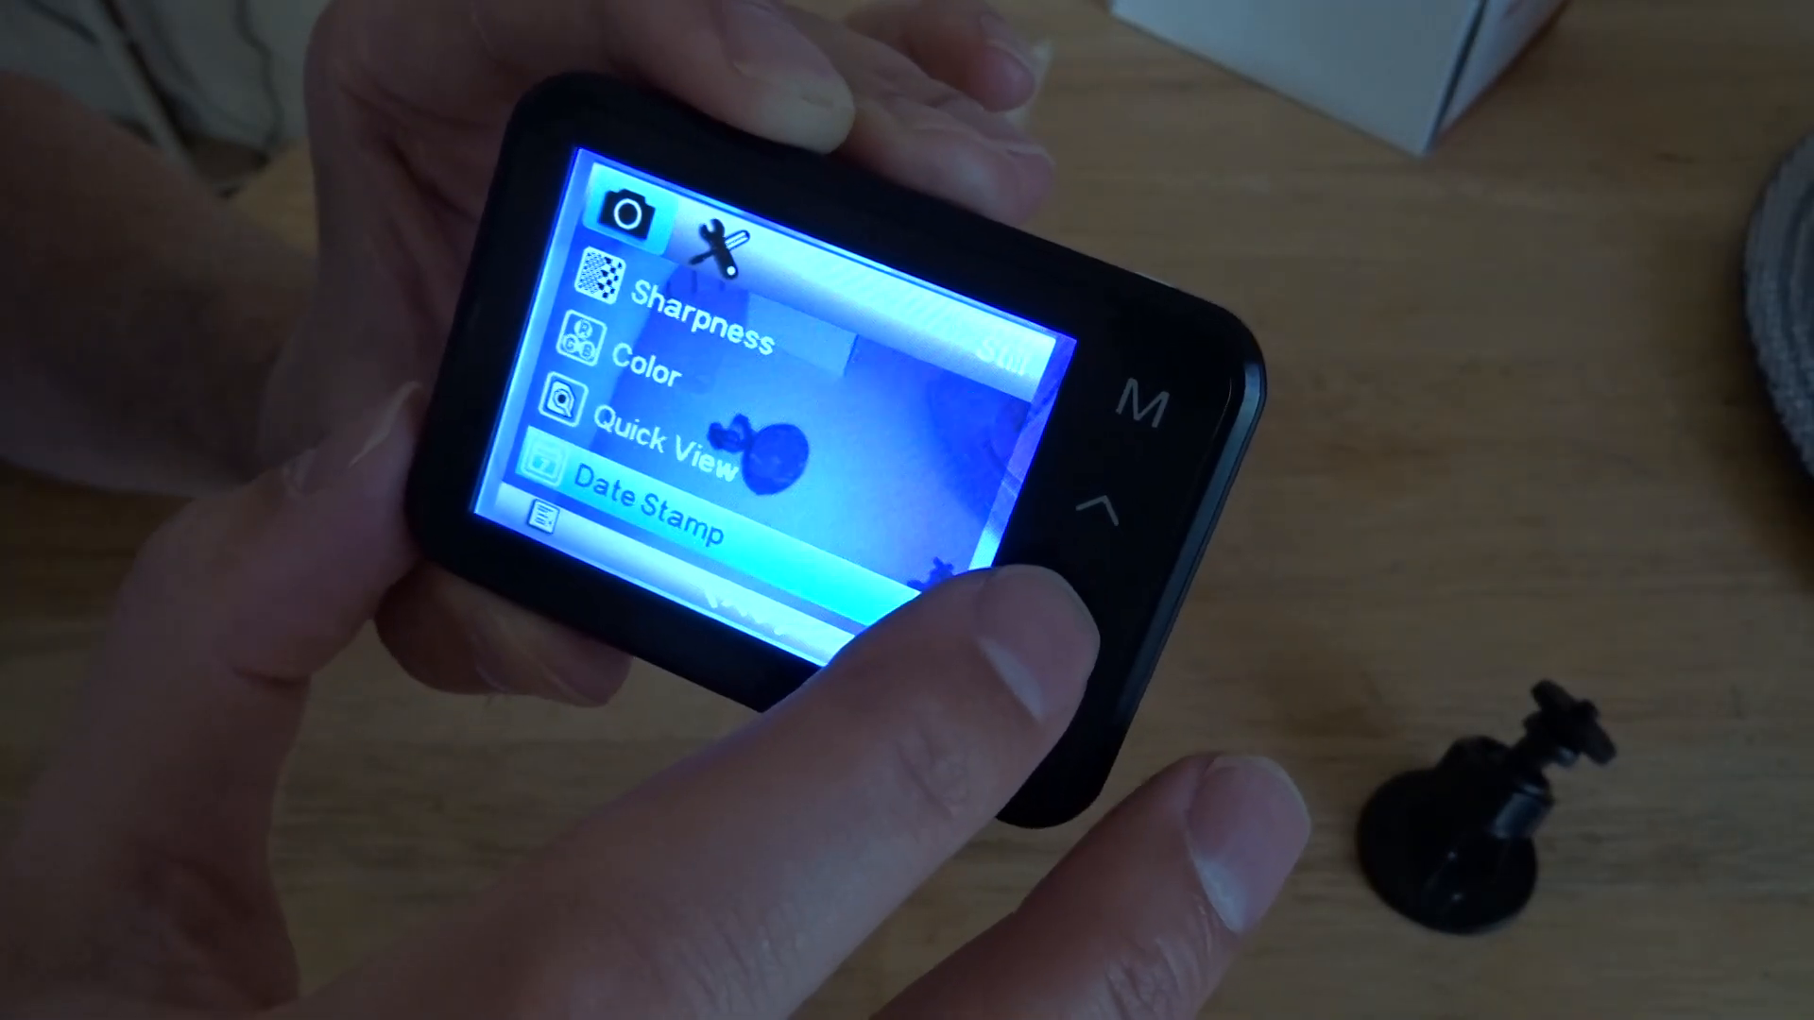
left_click(1145, 404)
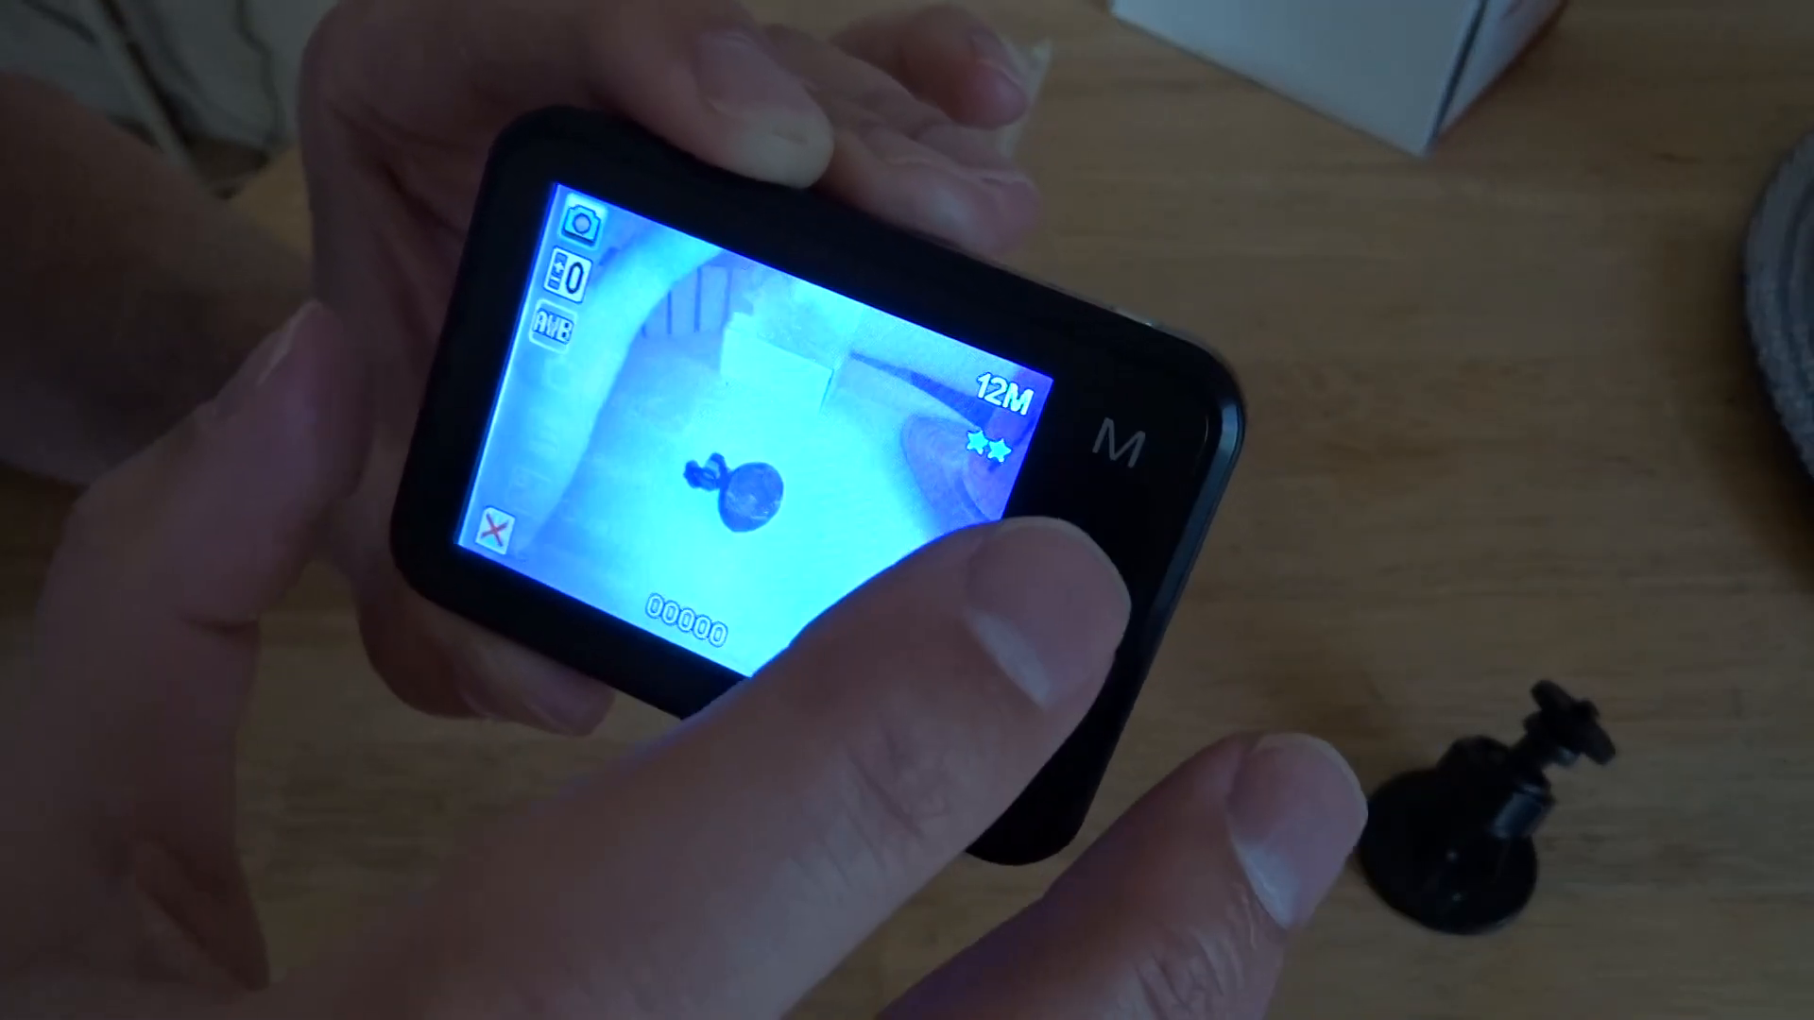